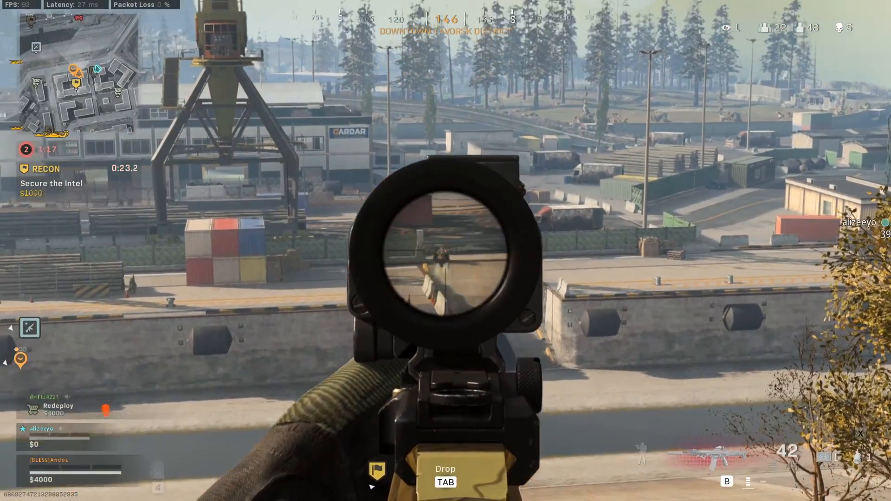
- Fire scoped long-range shots at distant enemies at the docks, stadium and airport
left_click(445, 251)
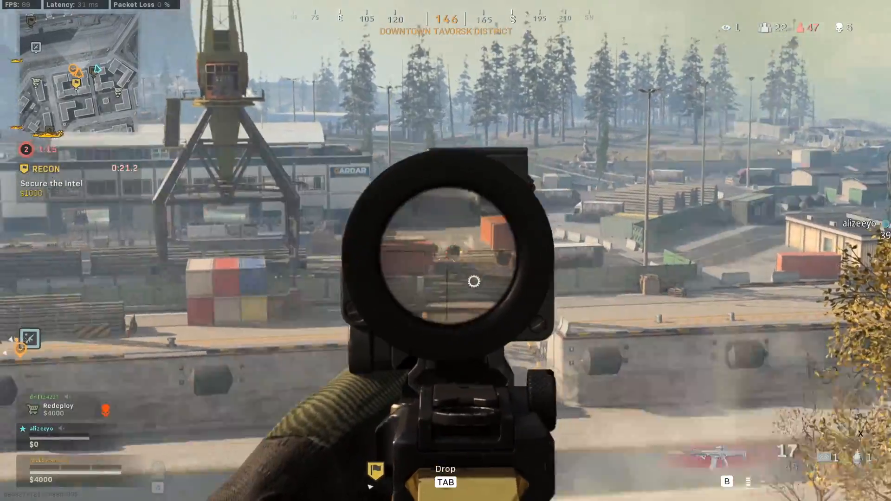
left_click(445, 250)
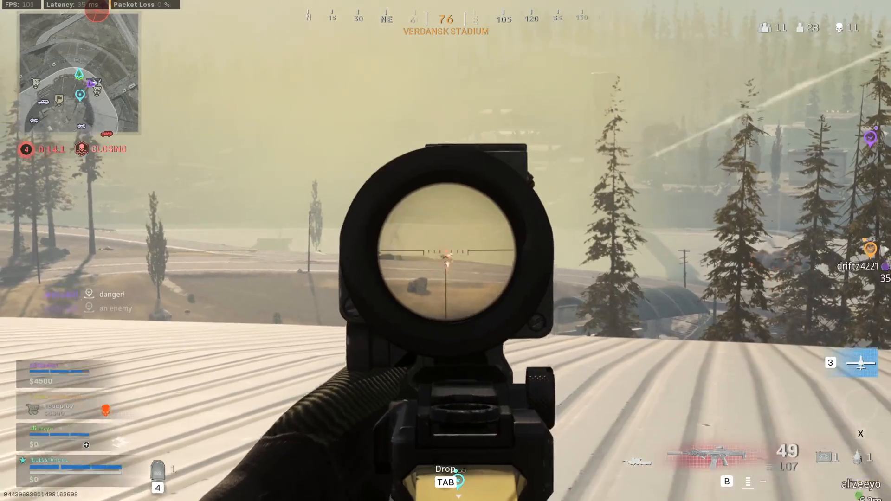
left_click(446, 251)
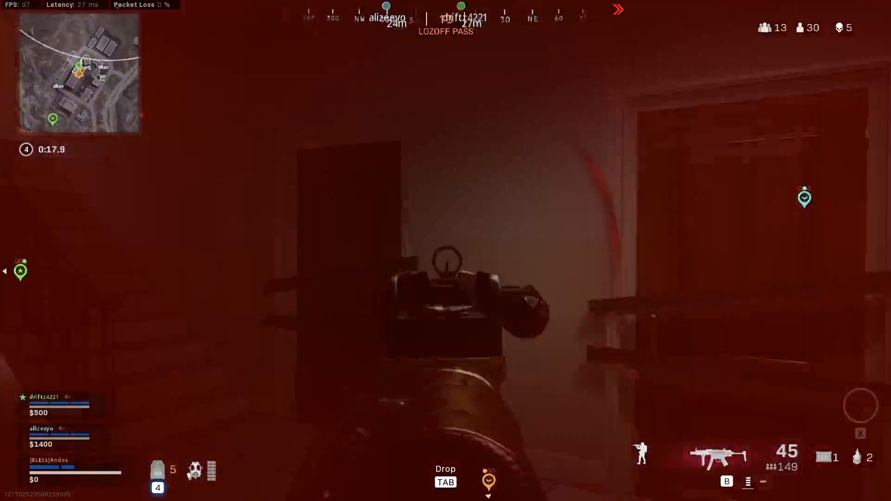
left_click(445, 262)
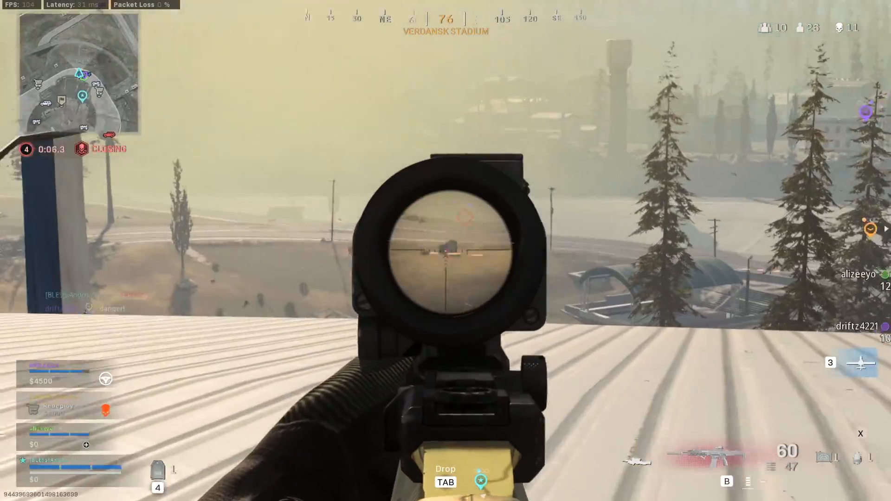
left_click(445, 251)
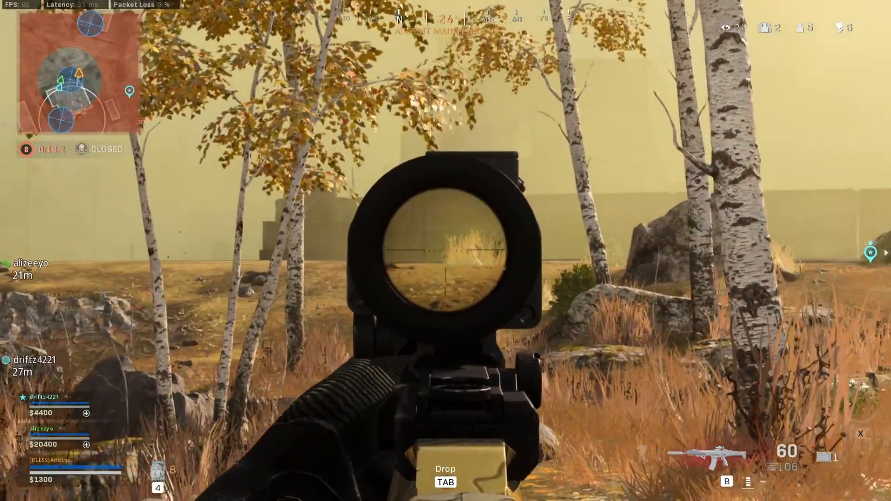
left_click(445, 248)
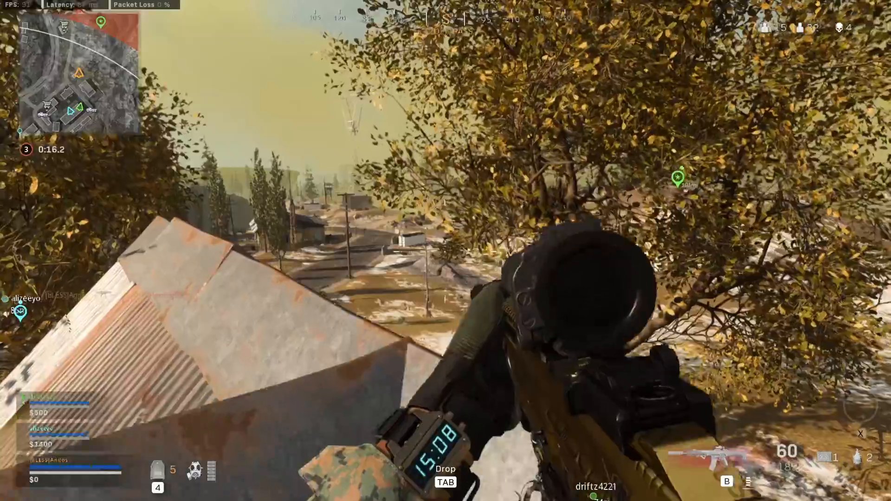
left_click(446, 251)
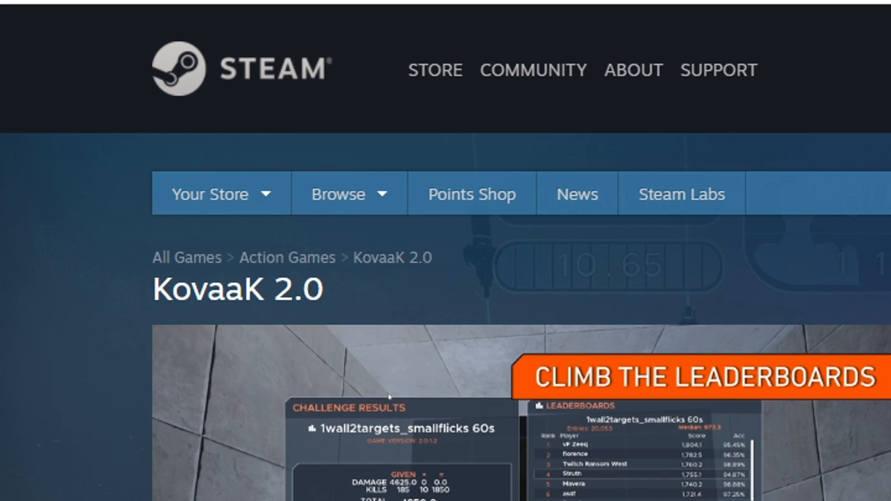
- Scroll the KovaaK 2.0 store page to the Buy FPS Aim Trainer box at A$ 14.50
scroll("down", 3)
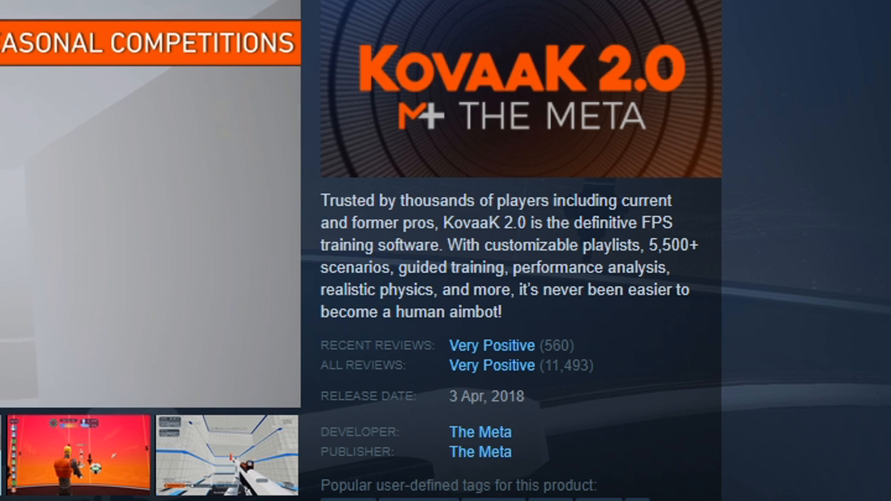
scroll("down", 3)
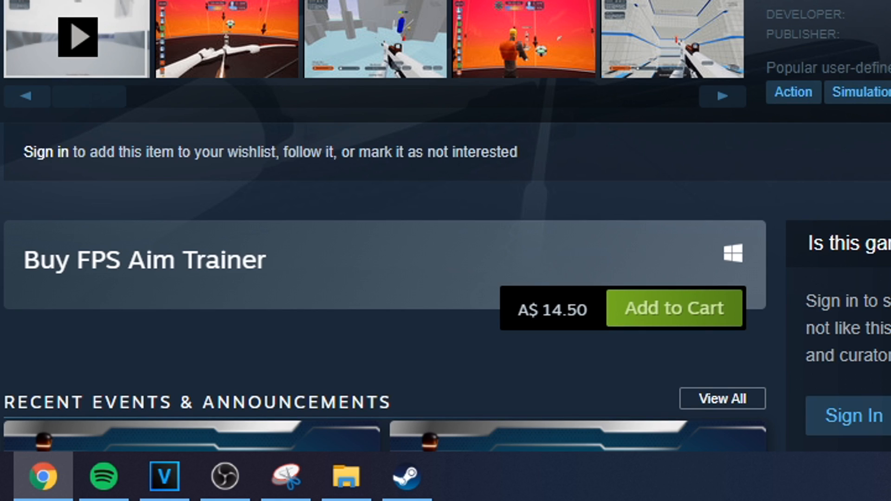
scroll("up", 3)
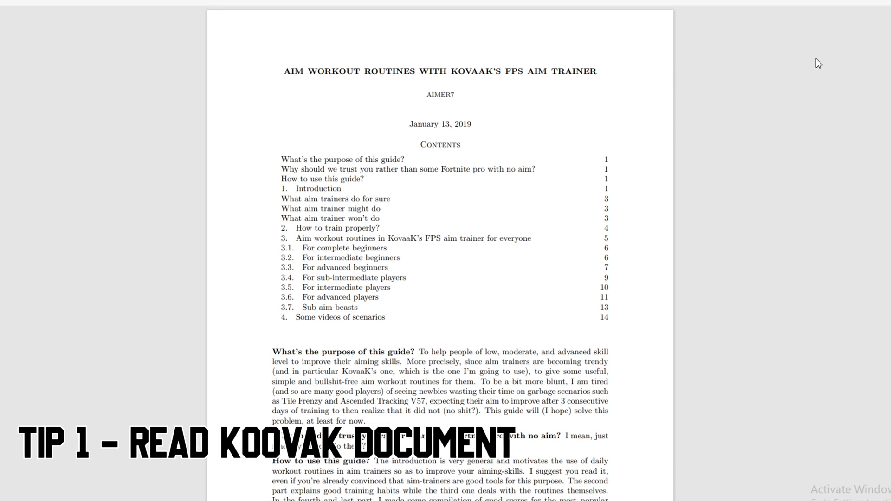
mouse_move(770, 89)
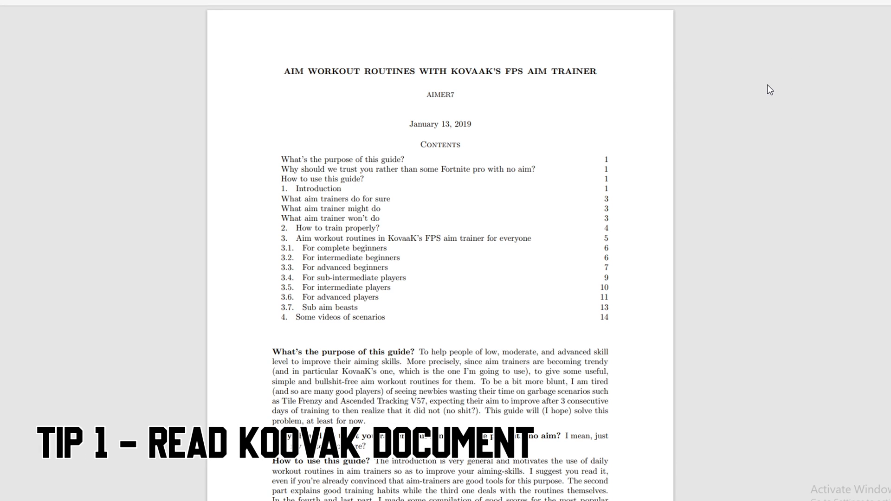
scroll("down", 3)
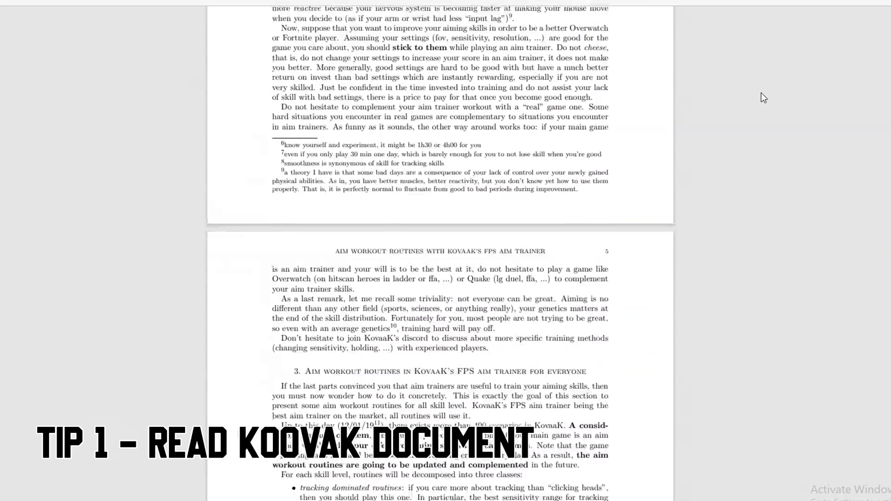
scroll("down", 3)
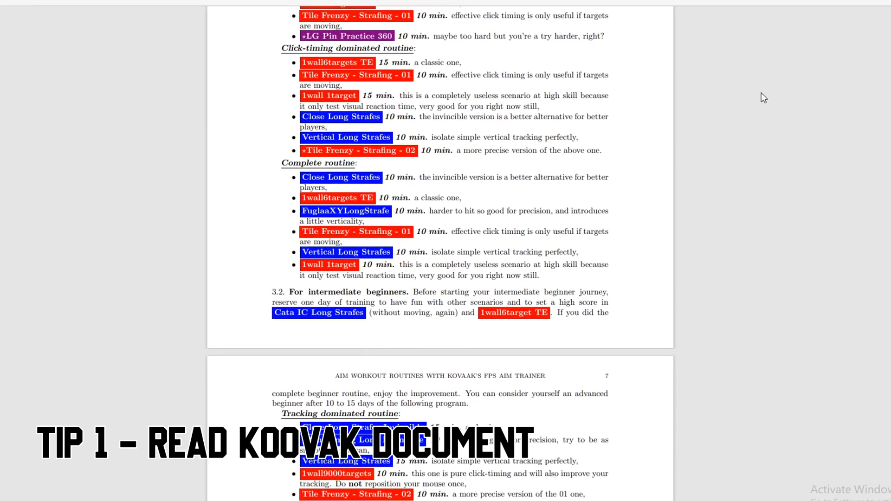
scroll("up", 3)
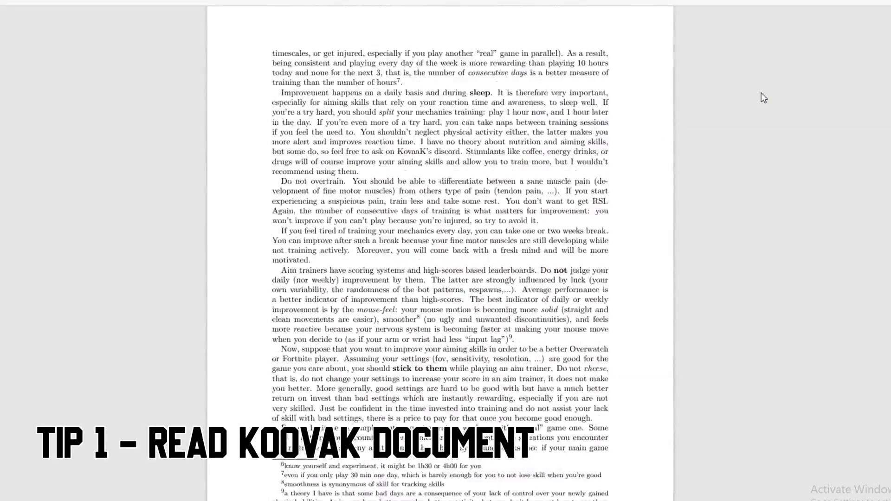
scroll("up", 3)
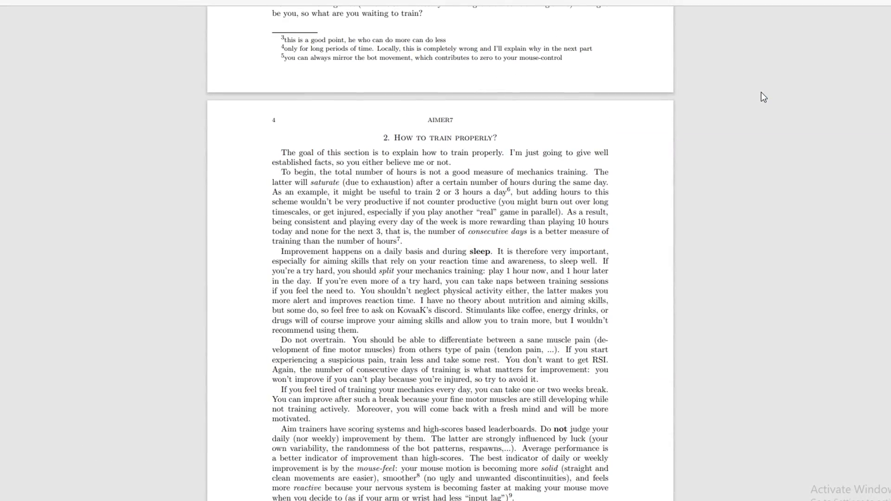
scroll("up", 3)
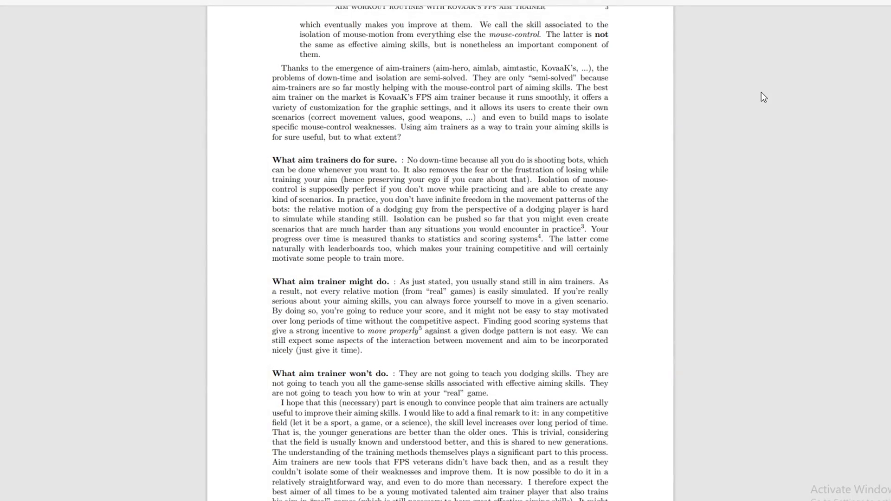
scroll("up", 3)
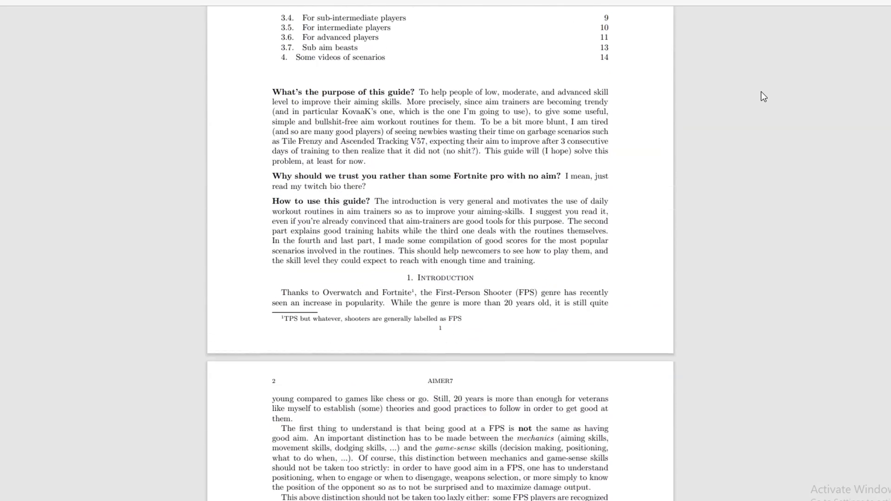
scroll("up", 3)
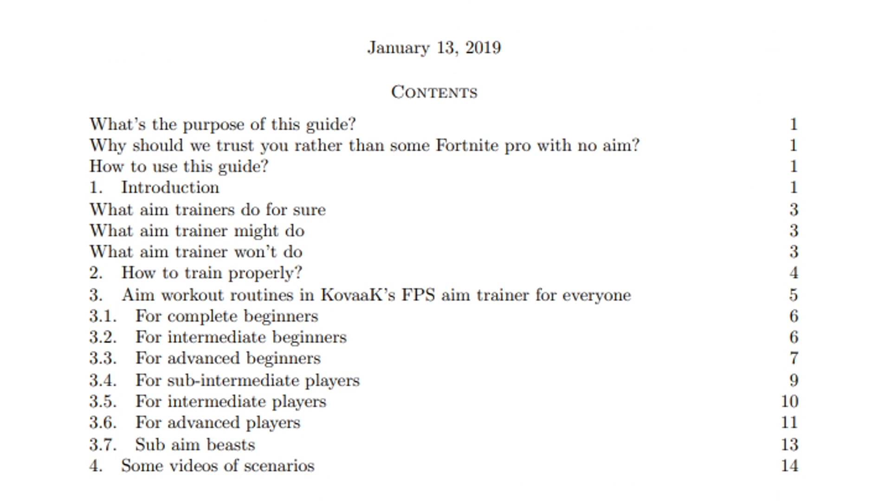
- Scroll from the contents page to section 3.1, For complete beginners, and its routines
scroll("down", 3)
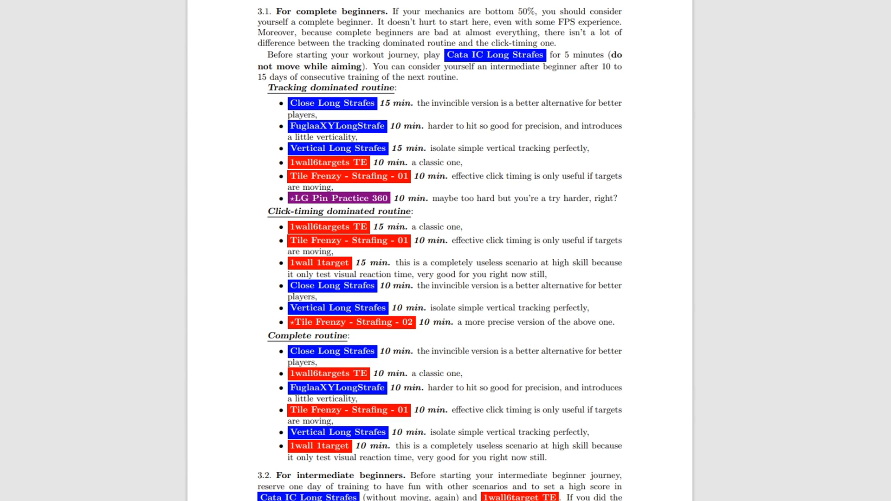
scroll("down", 3)
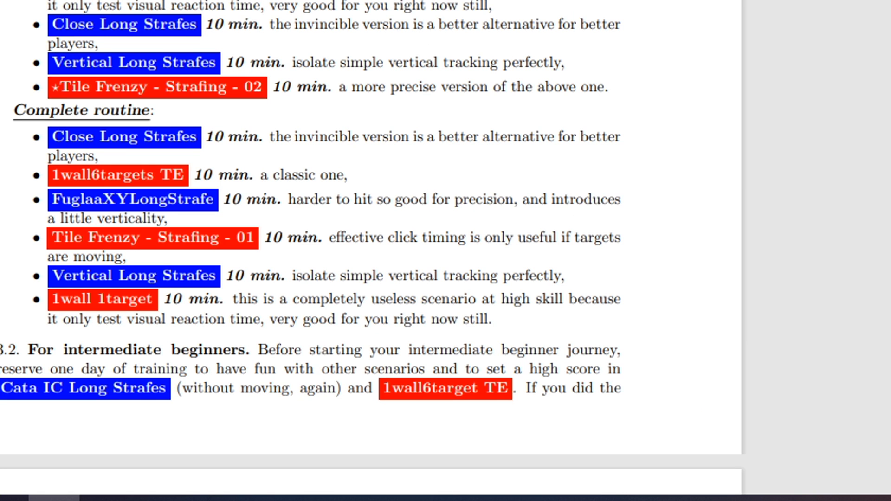
scroll("up", 3)
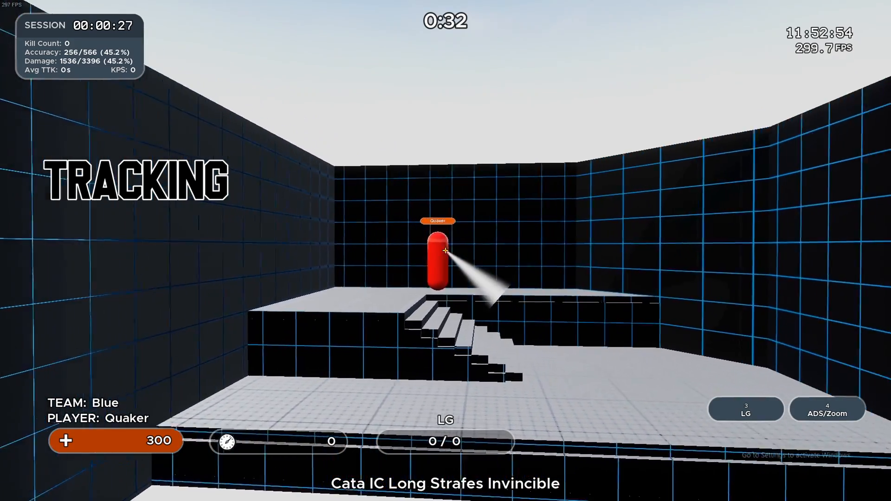
mouse_move(445, 251)
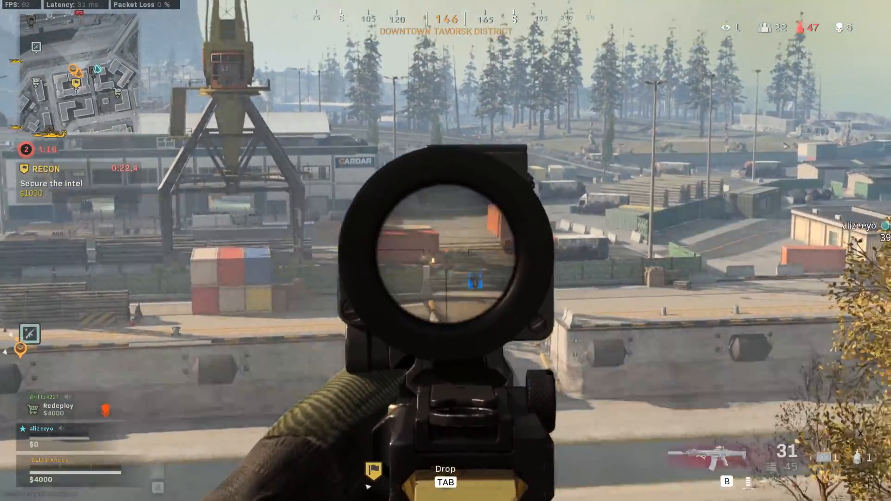
- Fire a scoped shot at an enemy near the Downtown Tavorsk District port
left_click(445, 250)
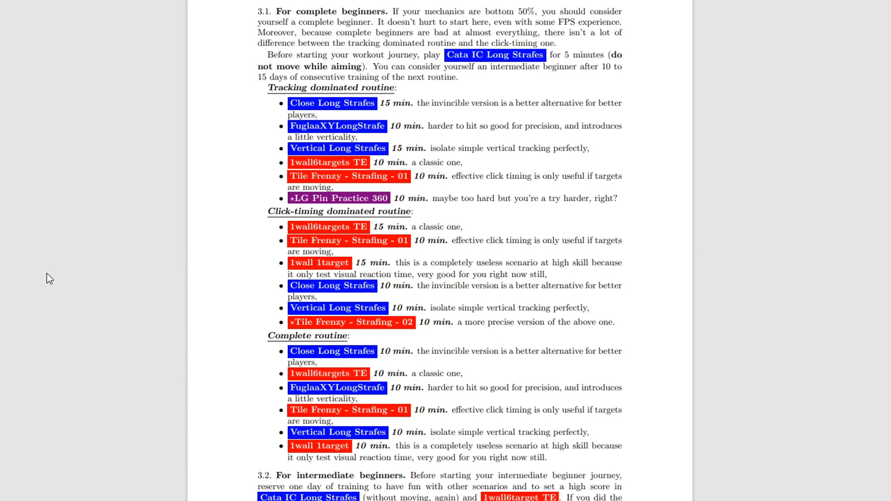
scroll("down", 3)
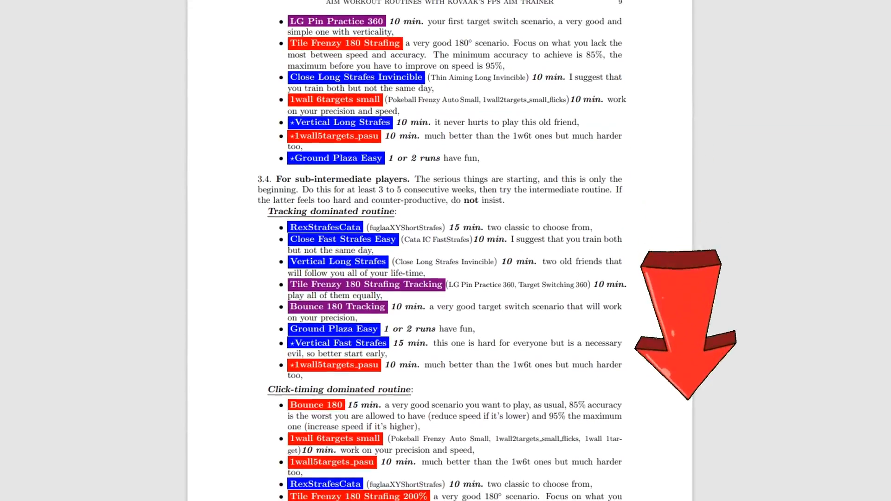
scroll("down", 3)
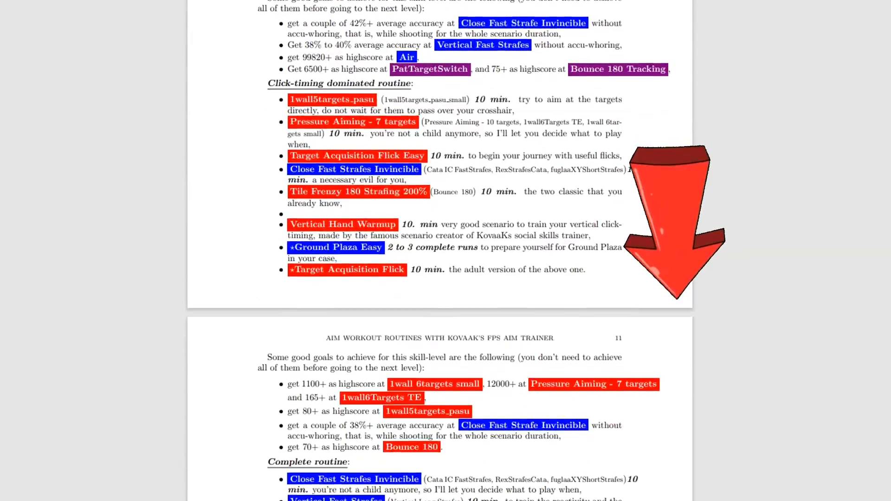
scroll("down", 3)
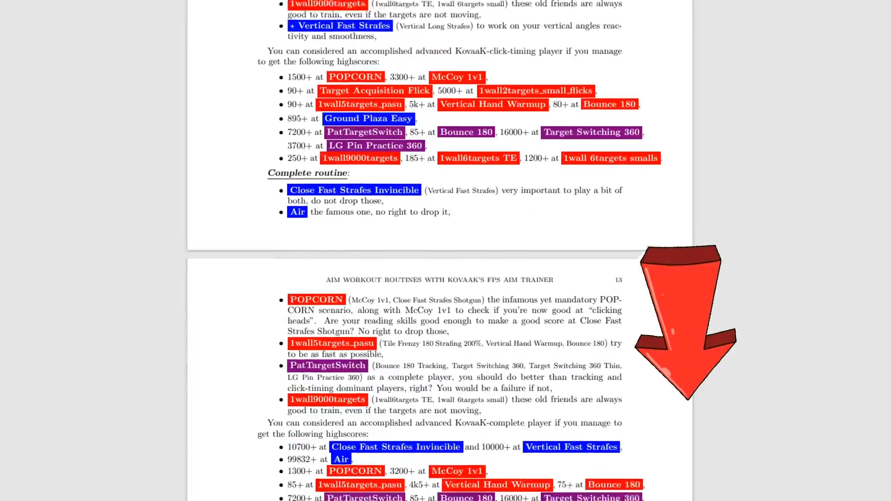
scroll("down", 3)
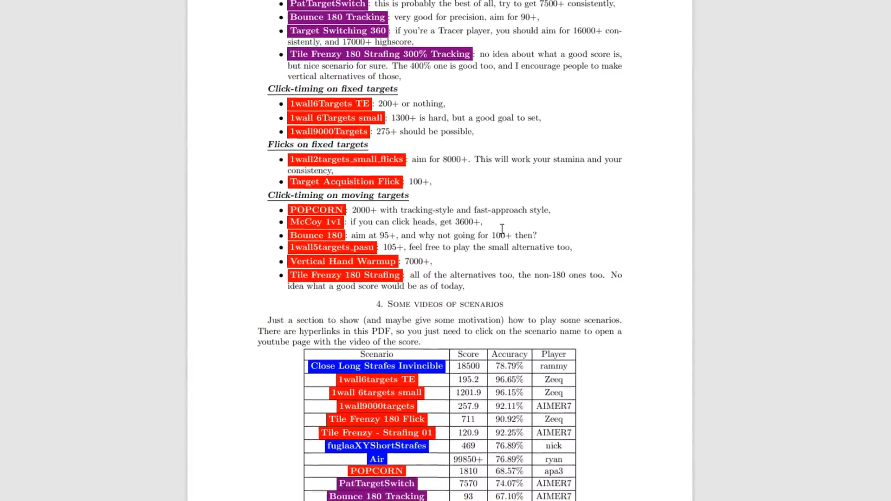
scroll("up", 3)
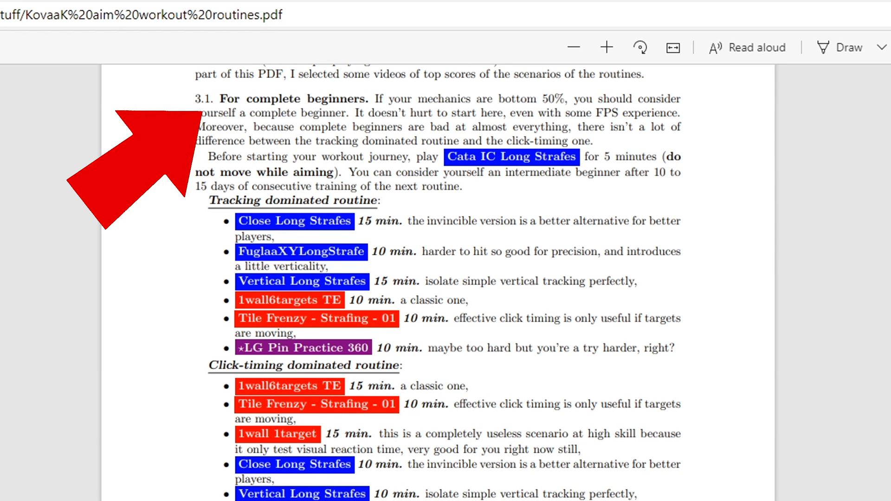
scroll("down", 3)
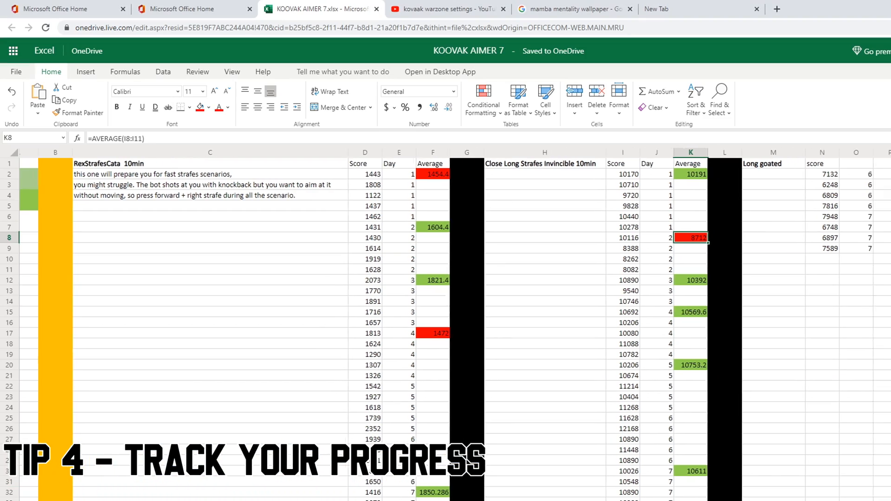
scroll("right", 3)
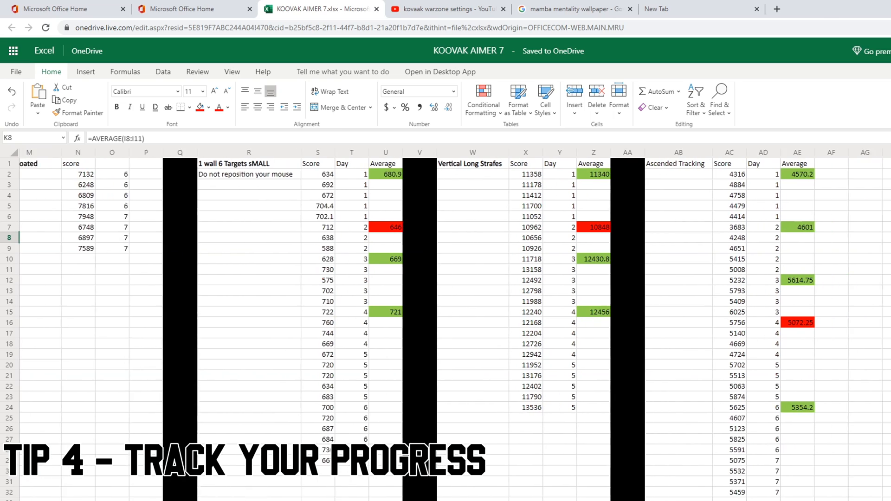
scroll("left", 3)
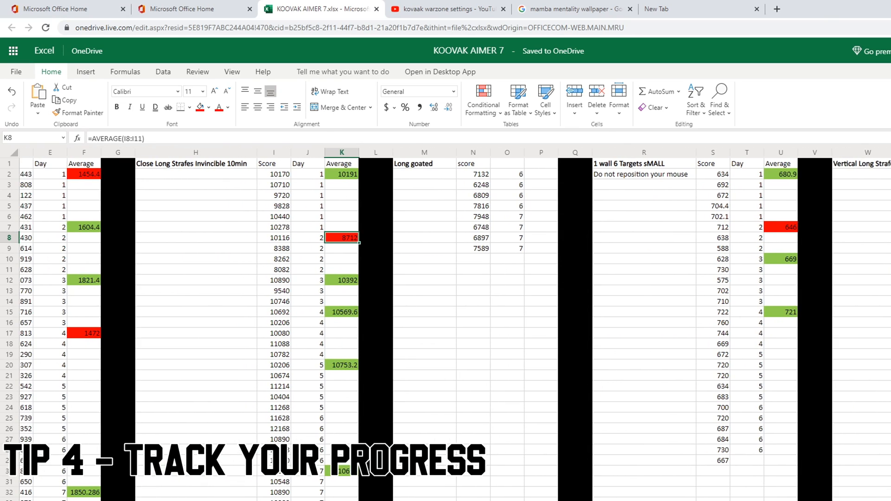
scroll("left", 3)
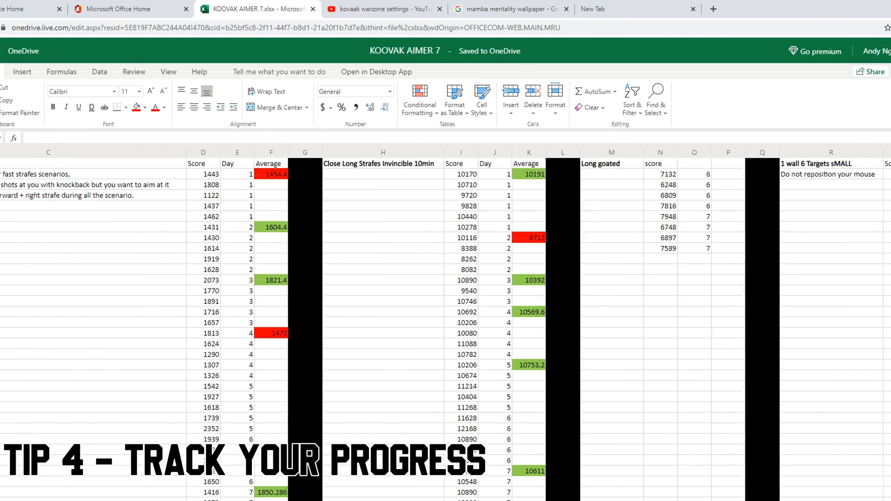
scroll("right", 3)
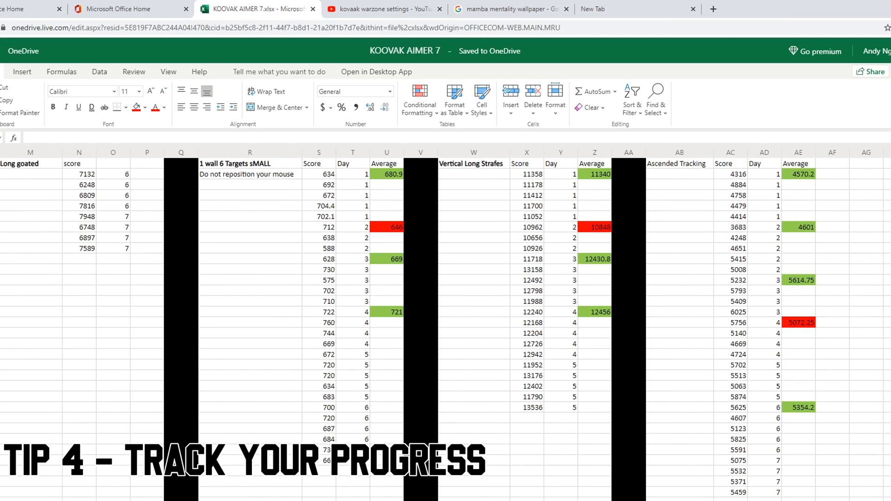
scroll("left", 3)
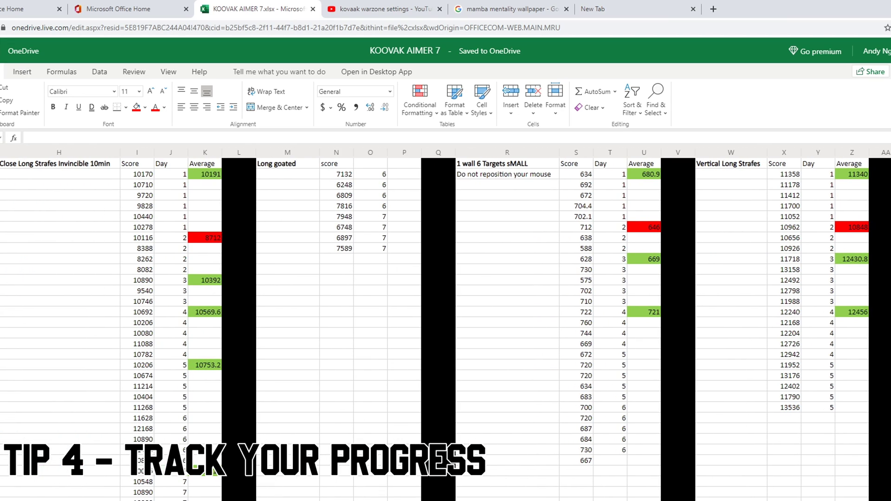
scroll("left", 3)
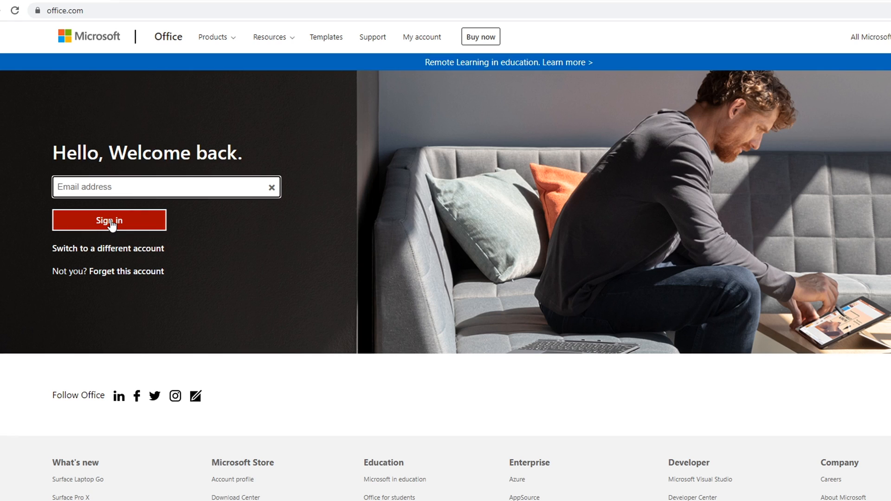
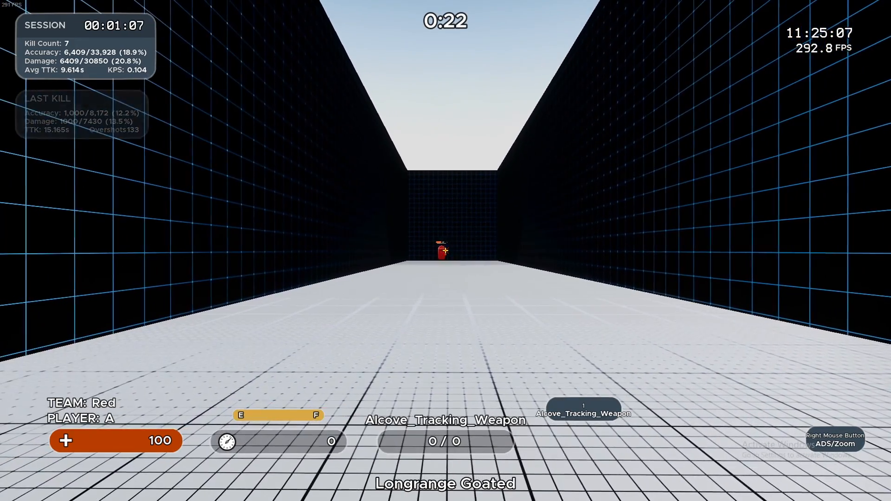
- Zoom in on the distant corridor bot in the Longrange Goated tracking scenario
right_click(445, 250)
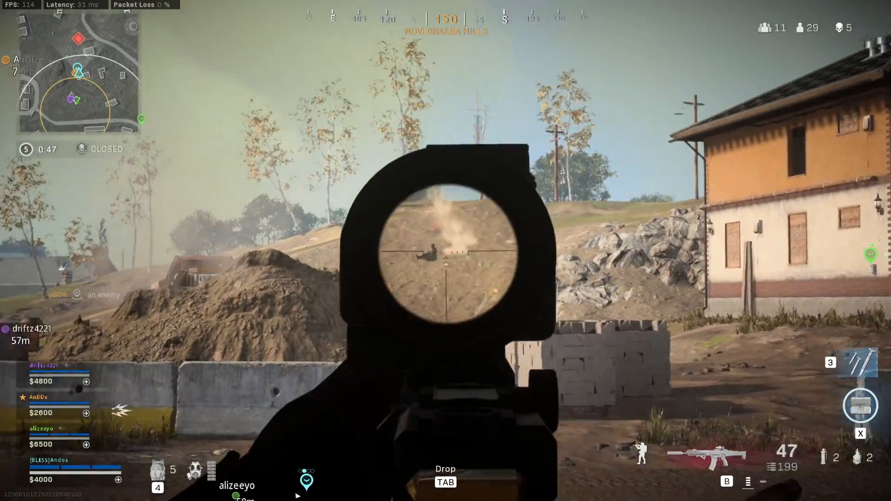
- Shoot the prone enemy on the dirt hill through the scope
left_click(446, 250)
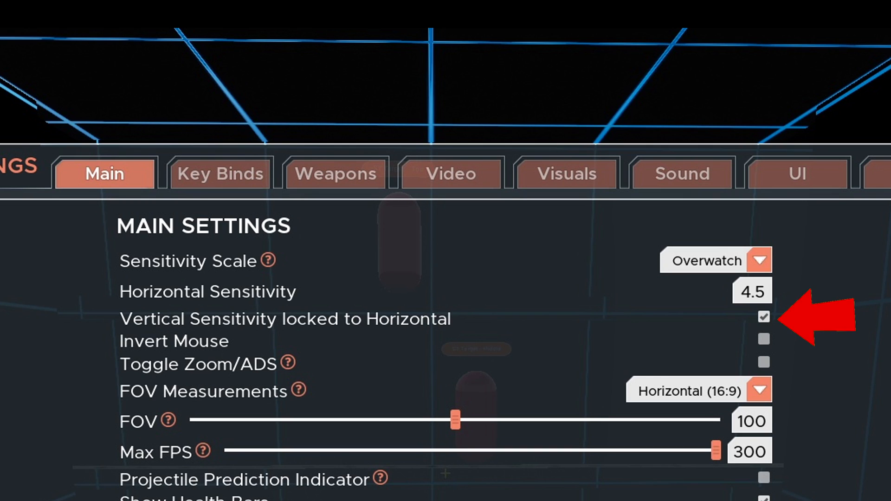
- Scroll the KovaaK main settings to show sensitivity 4.5, vertical lock, FOV 100 and max FPS 300
scroll("down", 3)
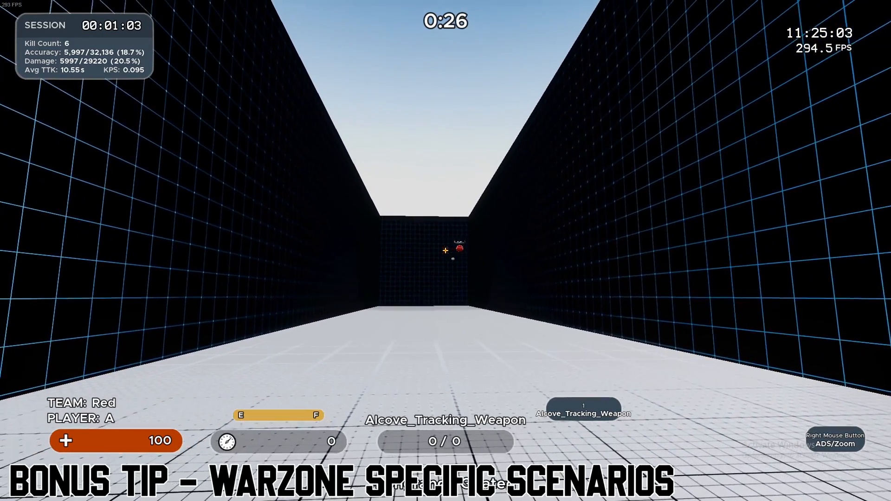
- Fire at the red bot down the Alcove corridor until it dies, reaching 7 kills
left_click(445, 252)
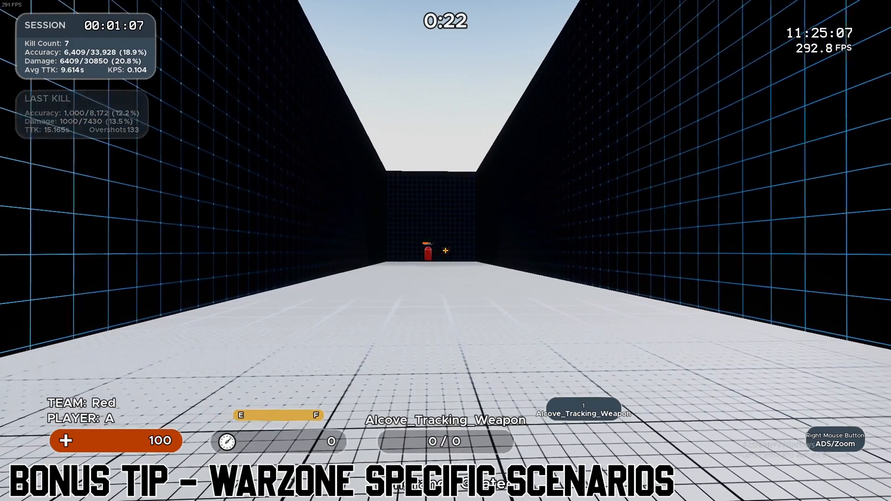
left_click(445, 250)
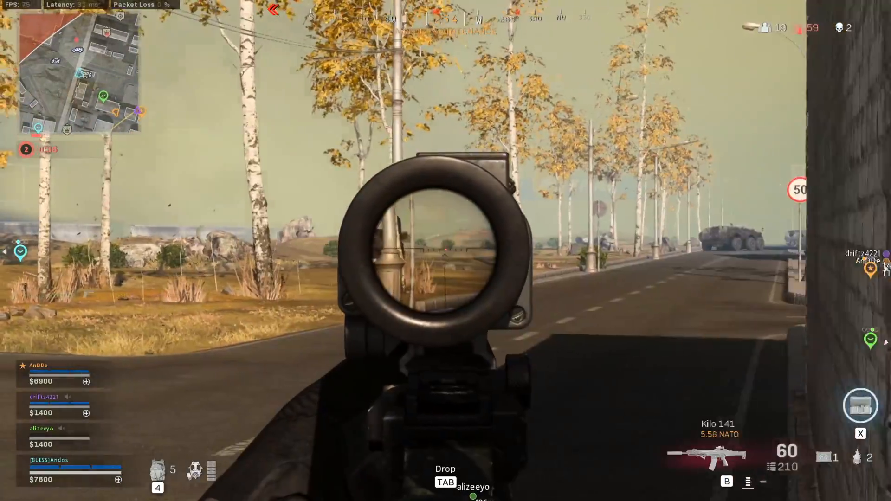
- Shoot the enemy beside the vehicle on the road until downed for +50 XP
left_click(446, 250)
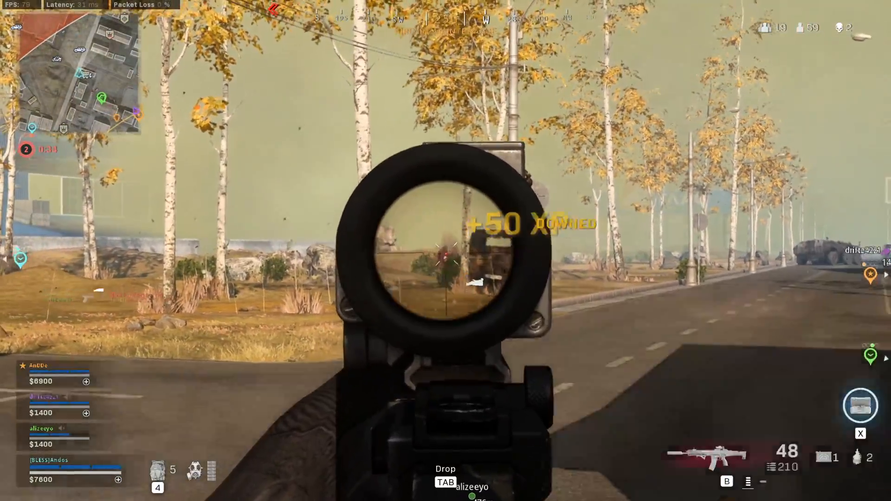
left_click(446, 251)
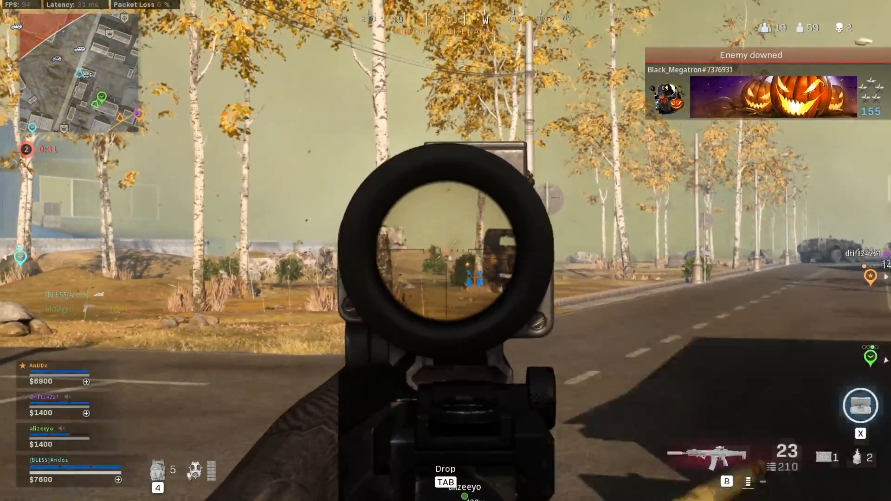